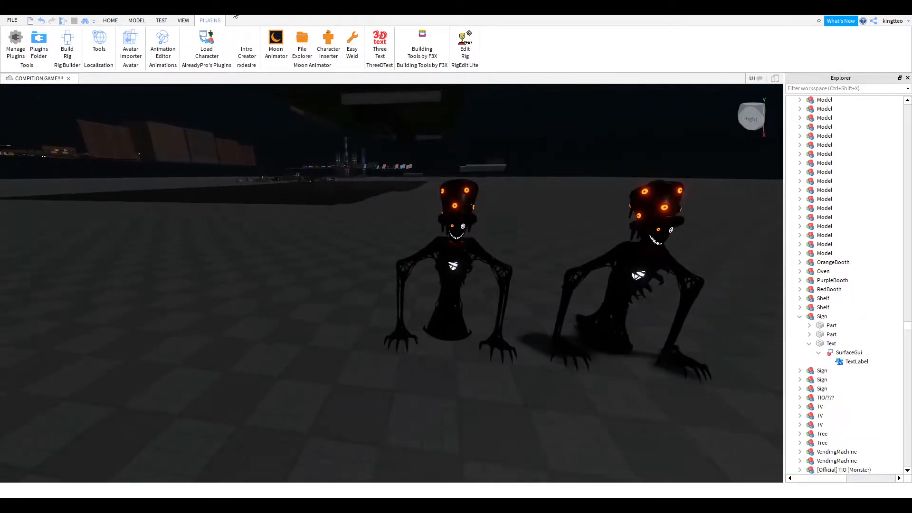
Create a new Moon Animator animation with the [Official] TIO (Monster) rig keyframed, then request closing it
left_click(171, 255)
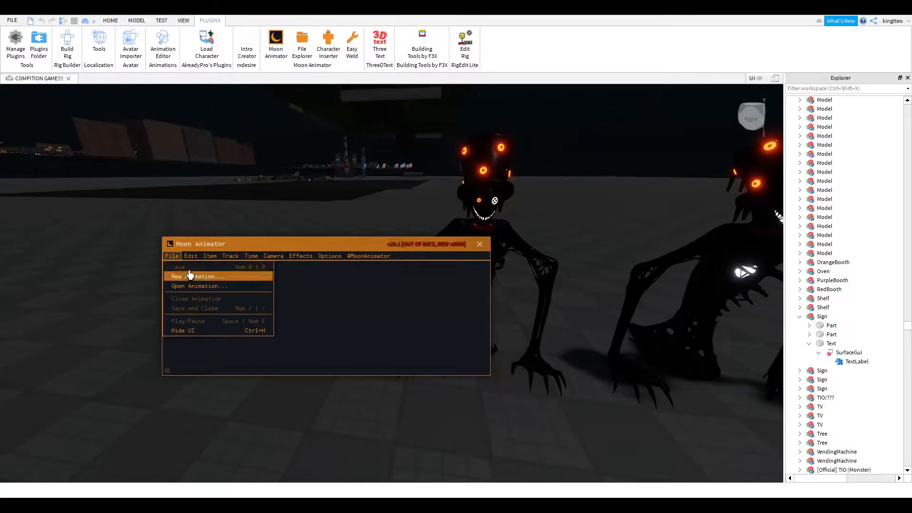
left_click(198, 276)
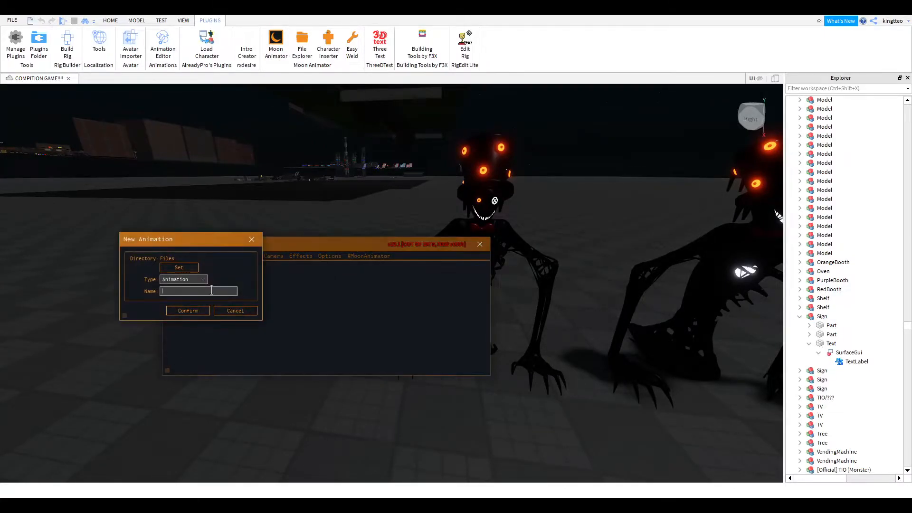
left_click(187, 309)
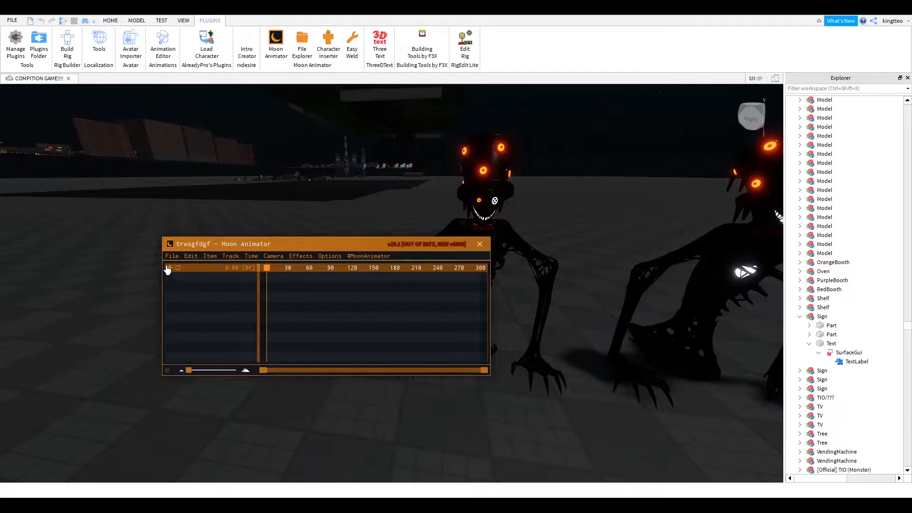
left_click(169, 268)
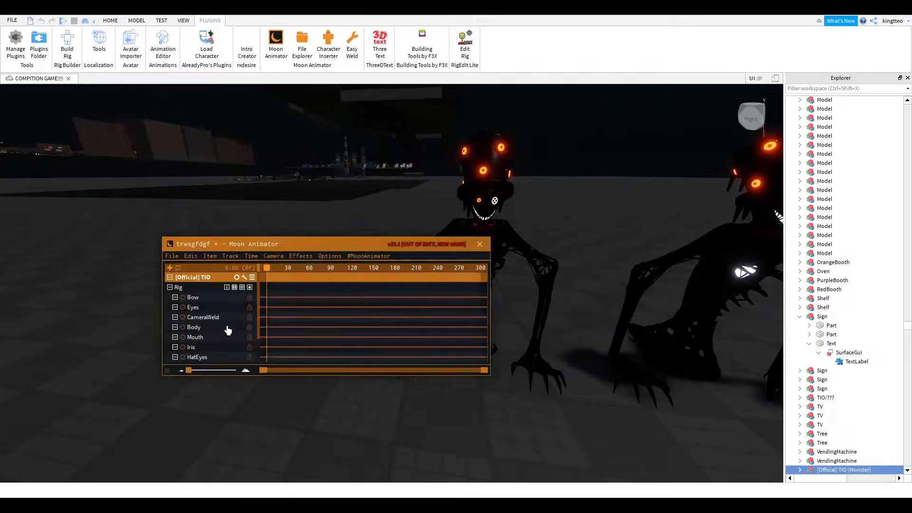
left_click(193, 307)
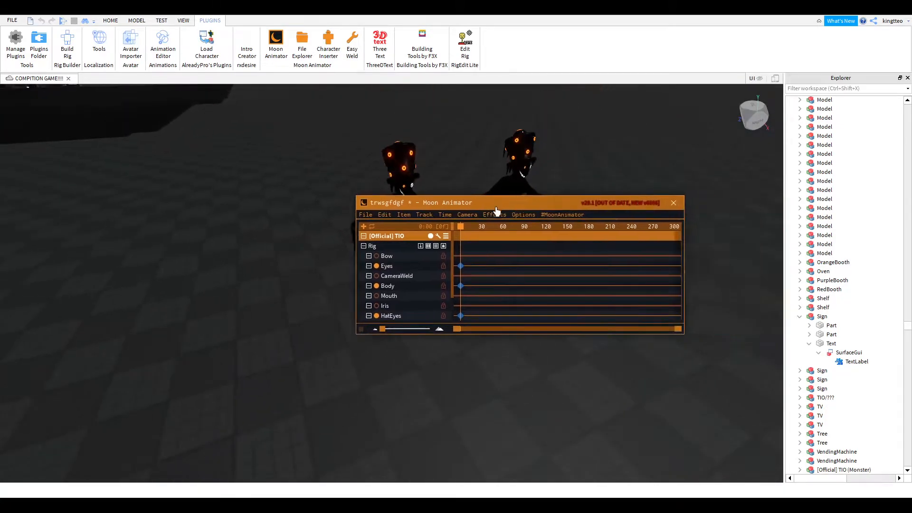
left_click(673, 203)
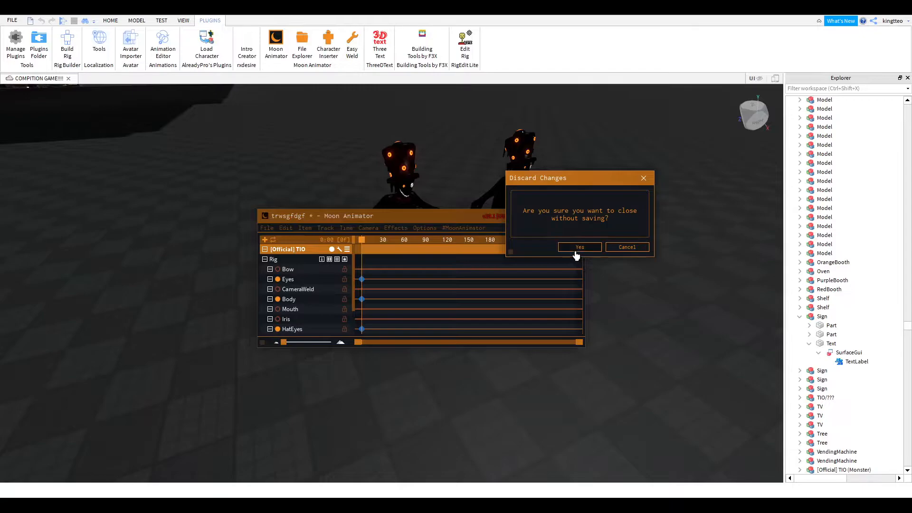
Discard the unsaved TIO animation and start a fresh New Animation setup
left_click(579, 247)
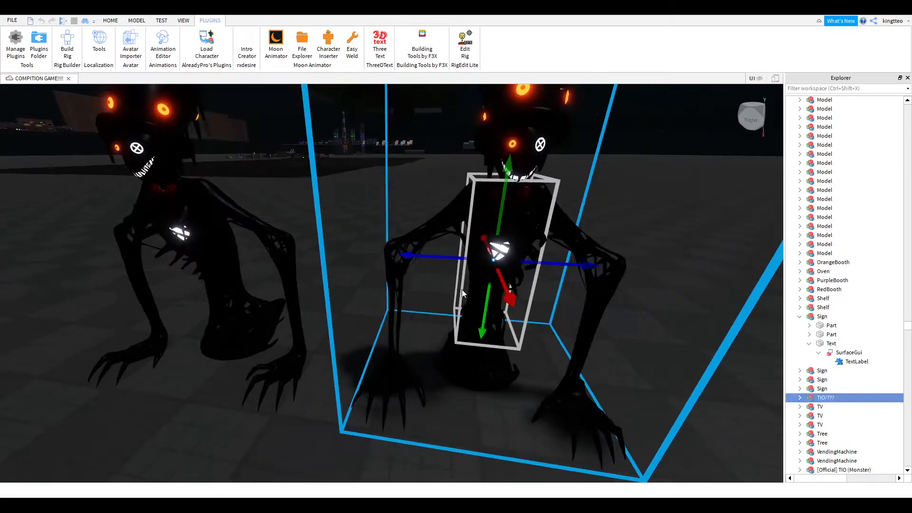
left_click(275, 41)
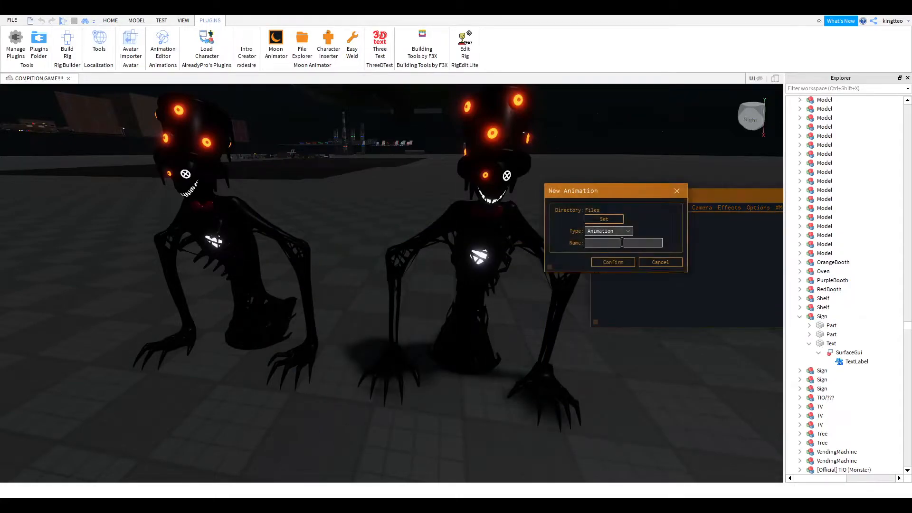
Name the new animation 'tdsjyudvysdvuf' and confirm it, opening an empty timeline
type("tdsjyudvysdvuf")
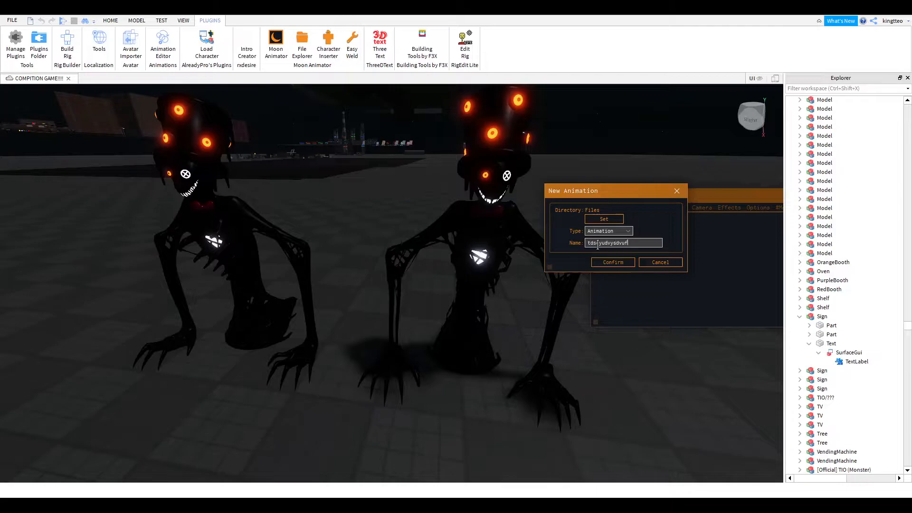
left_click(612, 262)
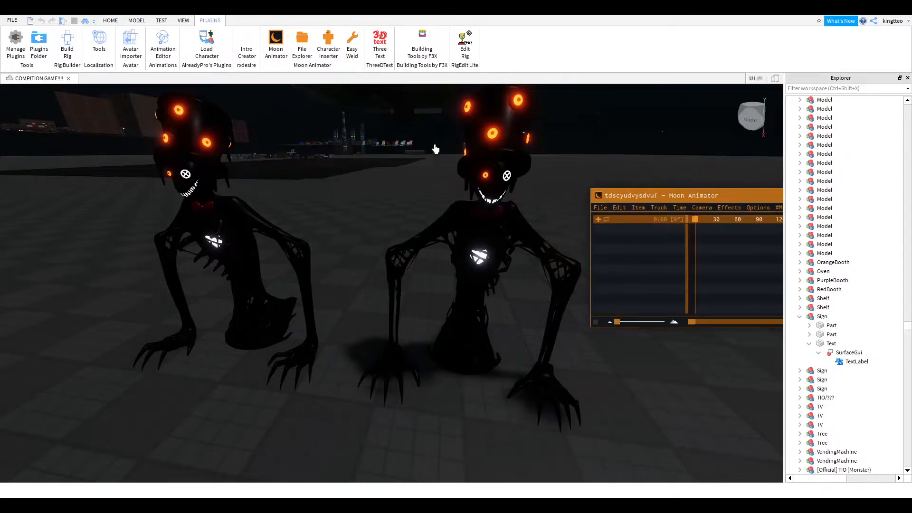
mouse_move(163, 44)
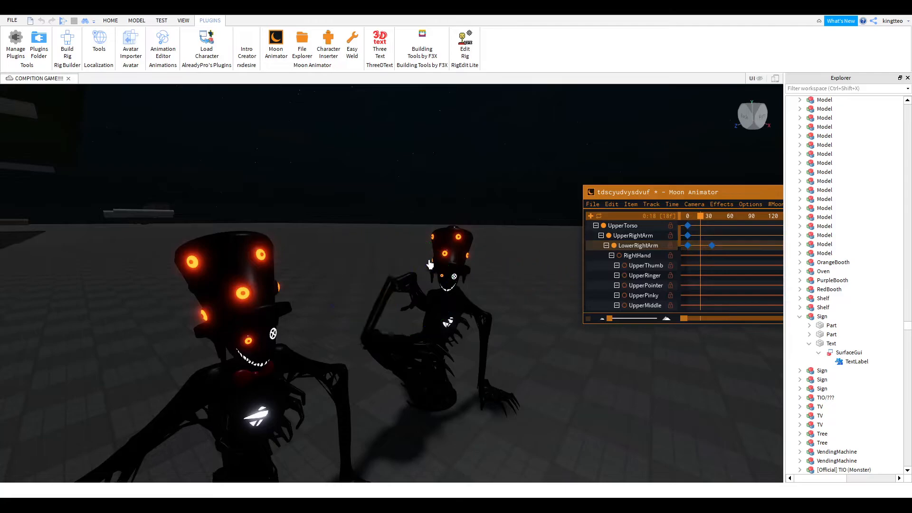
Pose the TIO rig's right hand with the rotate gizmo at a later frame
left_click(452, 250)
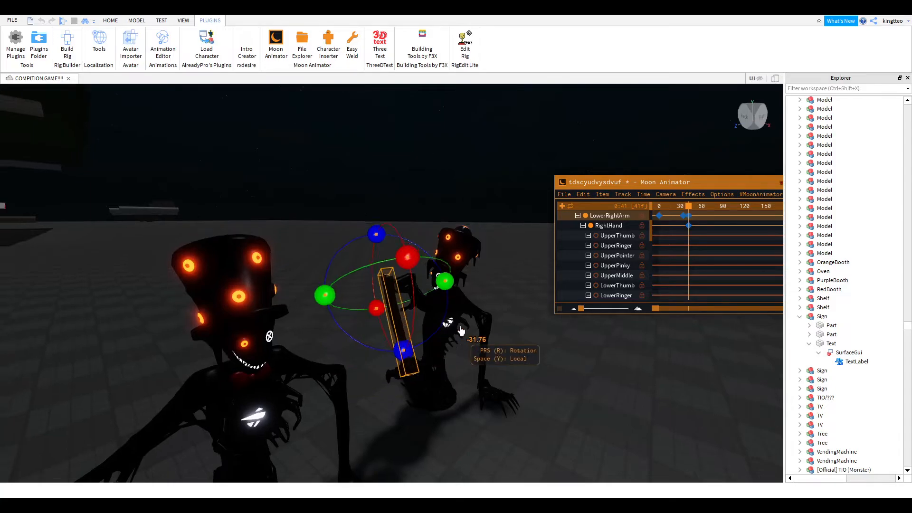
left_click(111, 20)
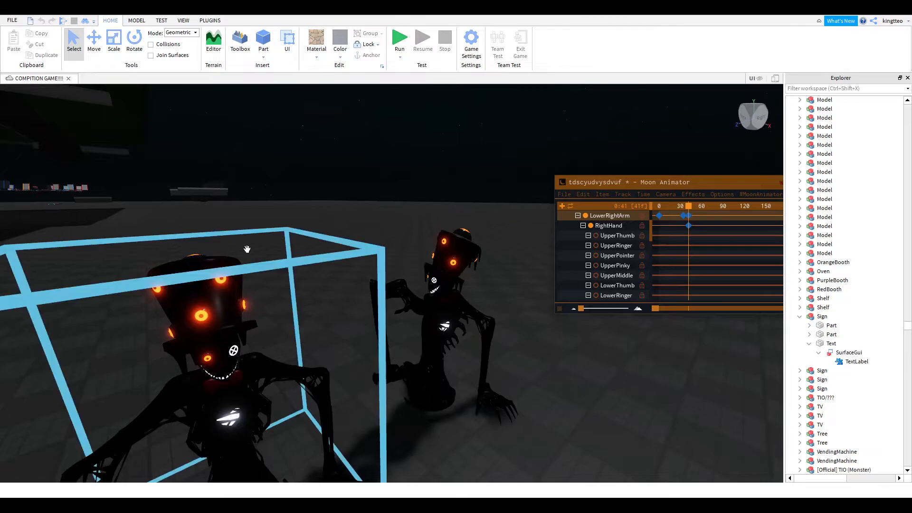
Close Moon Animator, leaving both TIO monster rigs in their default crouched pose
left_click(825, 397)
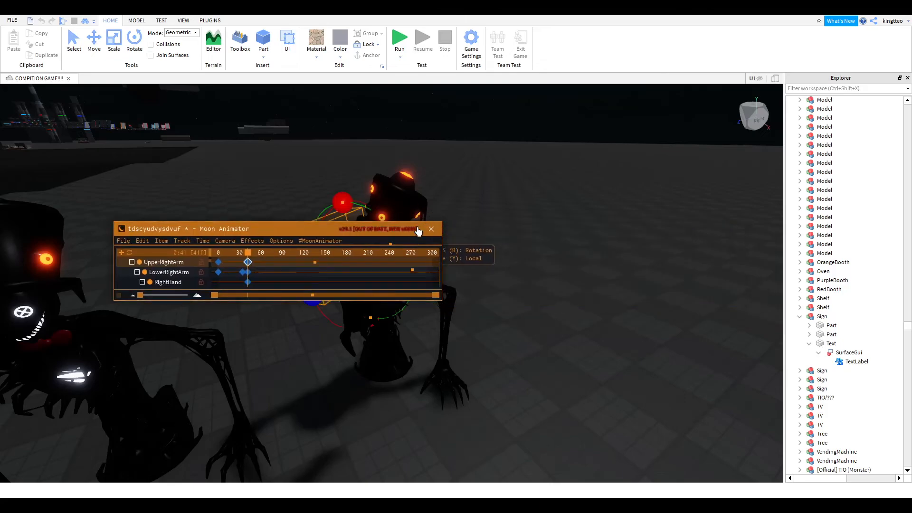
left_click(431, 229)
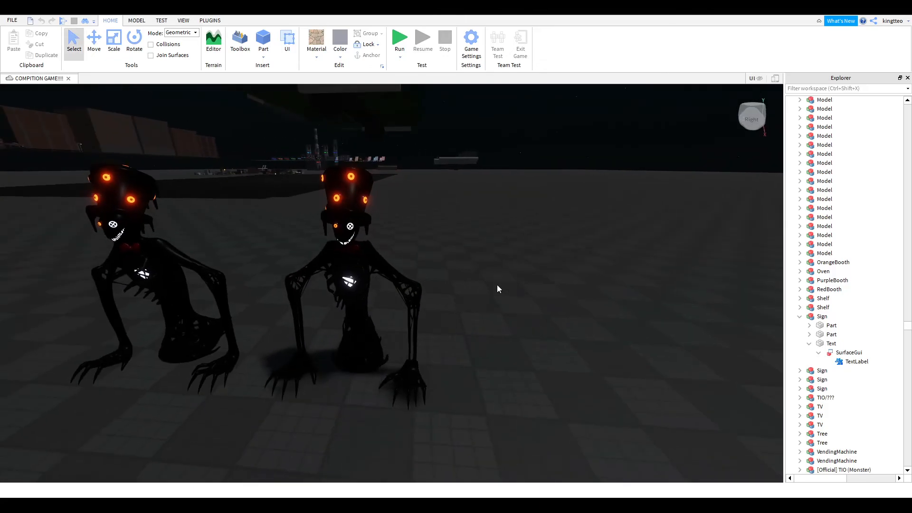